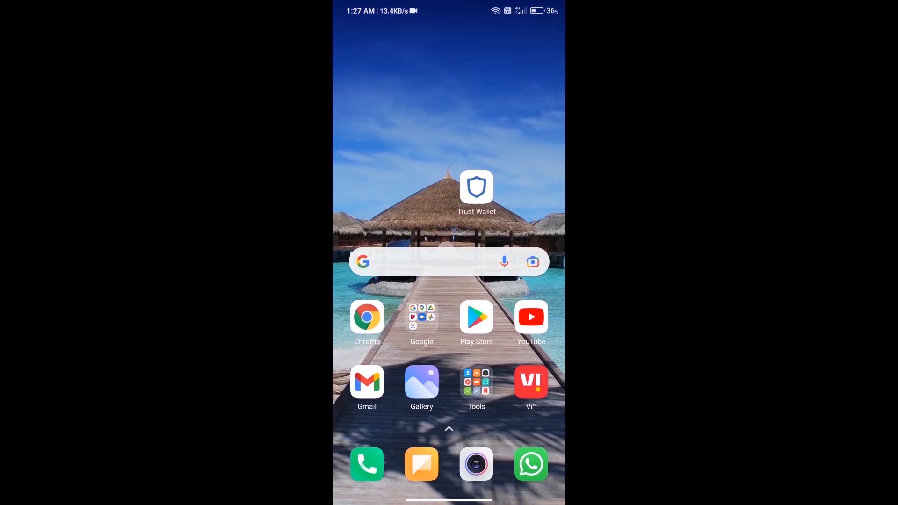
- Launch Trust Wallet to view Multi-Coin Wallet 1's token list
left_click(477, 187)
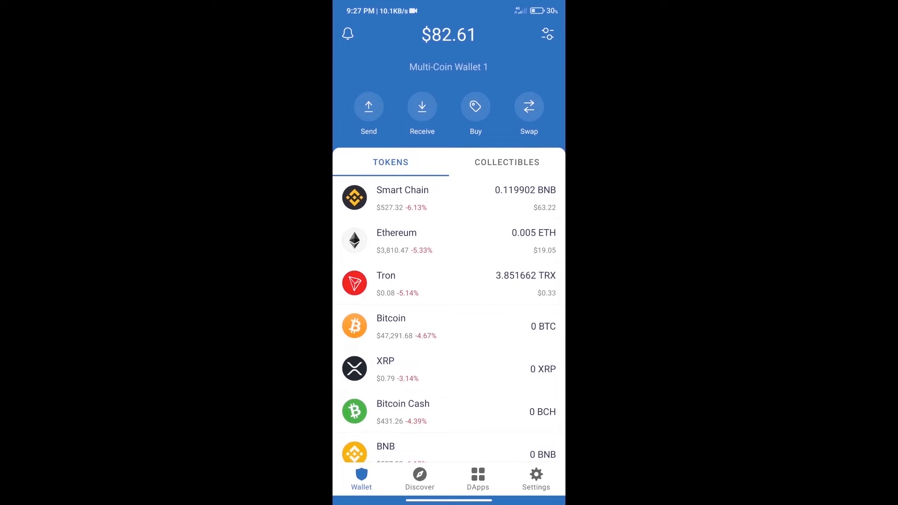
left_click(475, 107)
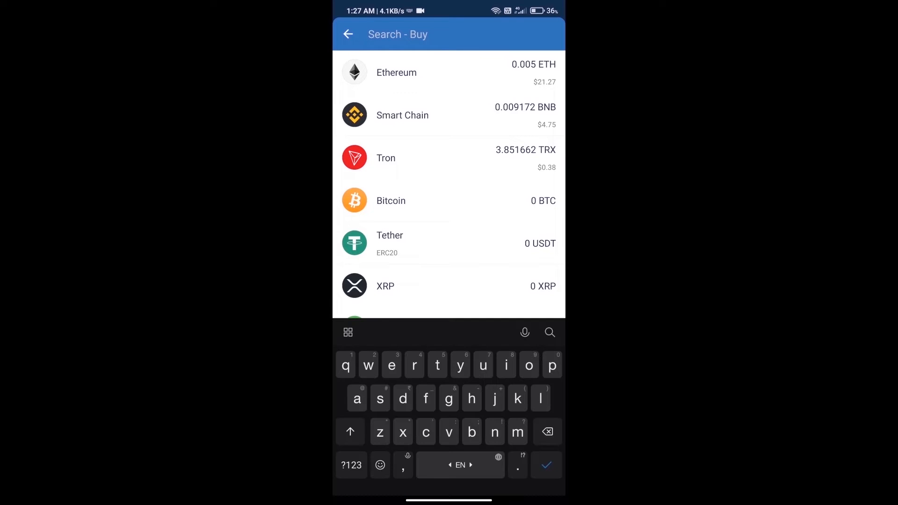
type("eth")
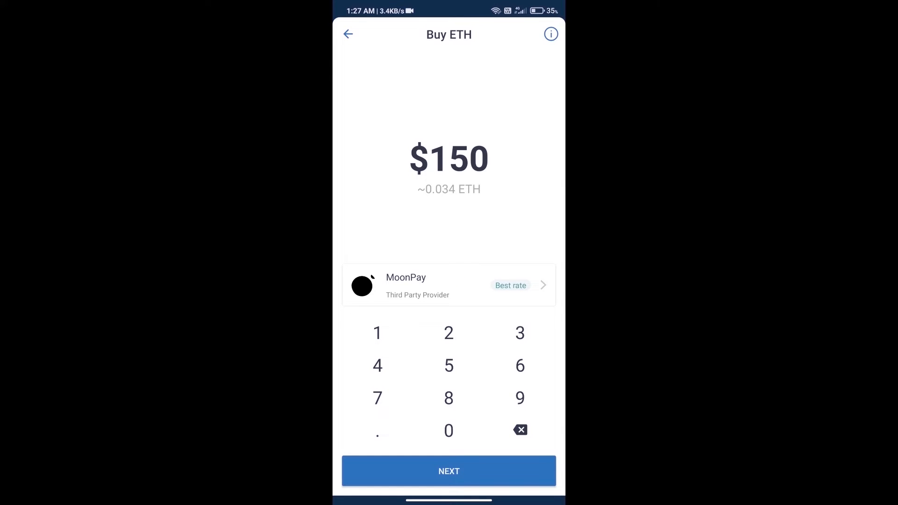
left_click(448, 430)
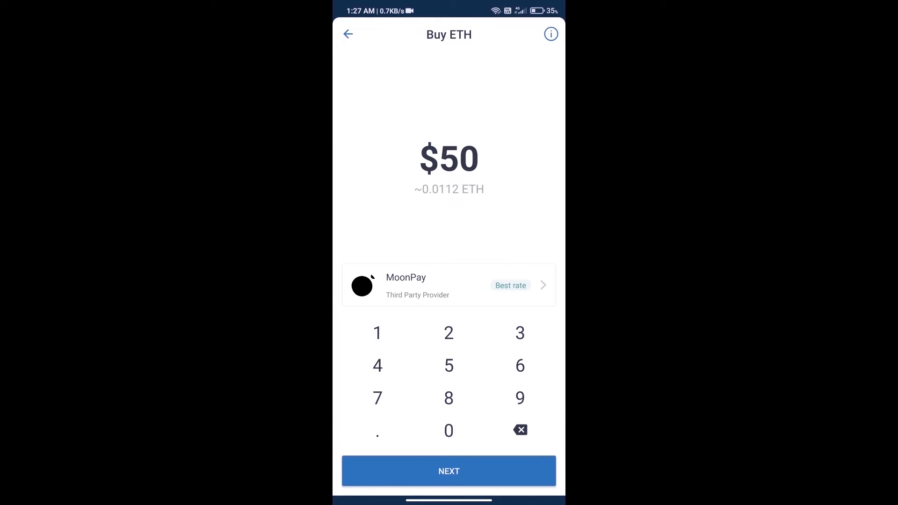
left_click(347, 34)
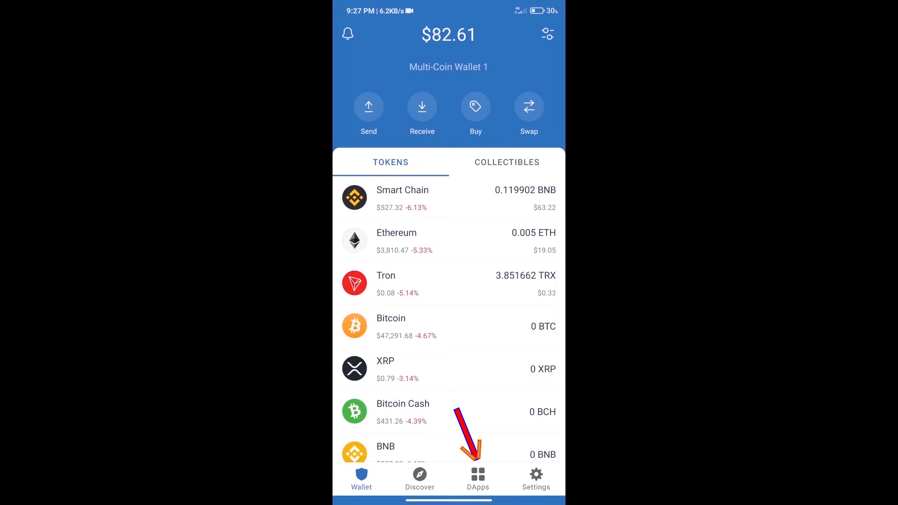
- Open Uniswap Exchange from the Popular DApps list
left_click(478, 478)
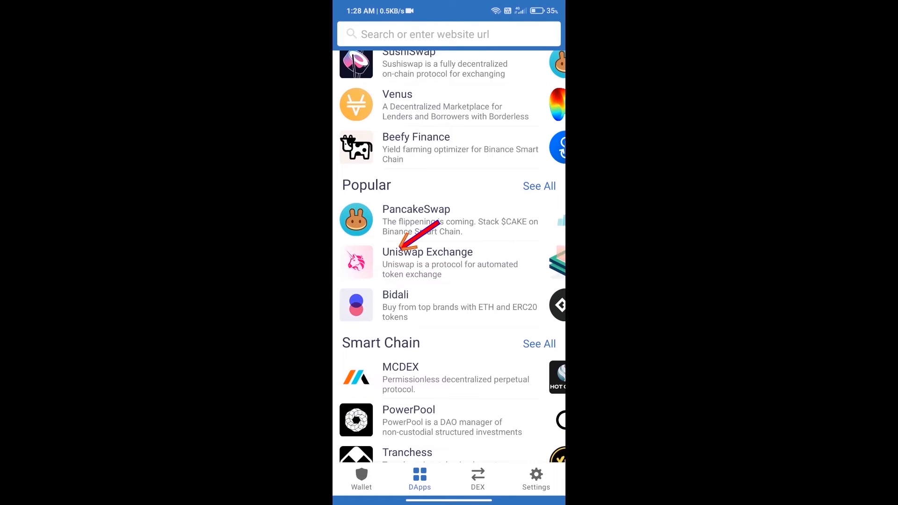
left_click(427, 252)
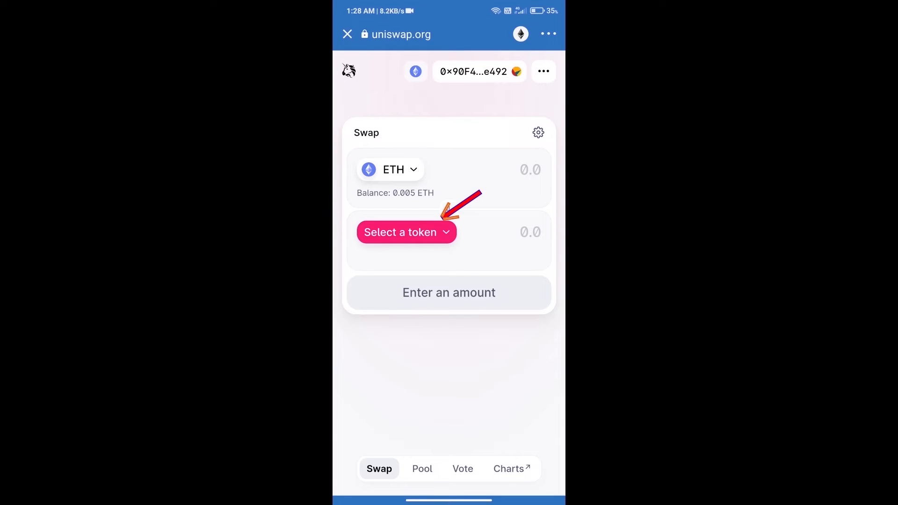
- Import CREAM by its contract address and confirm it as the token to receive
left_click(406, 232)
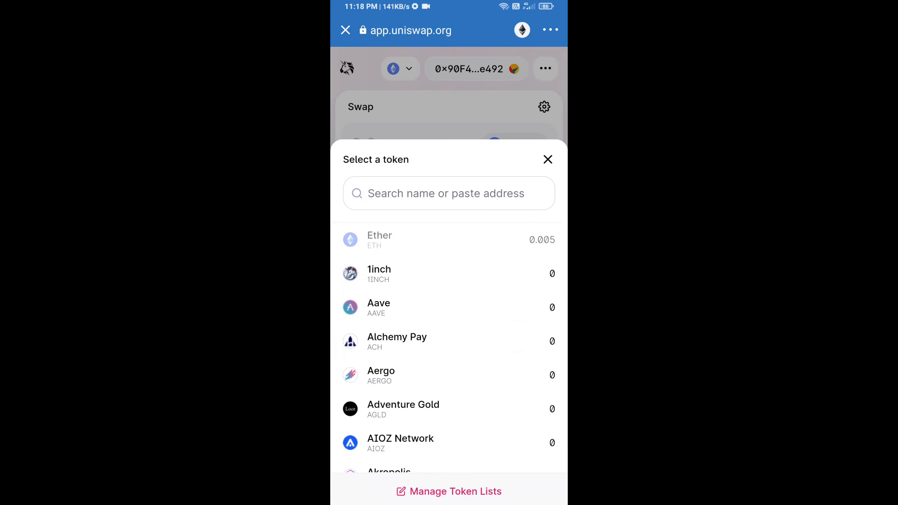
left_click(448, 193)
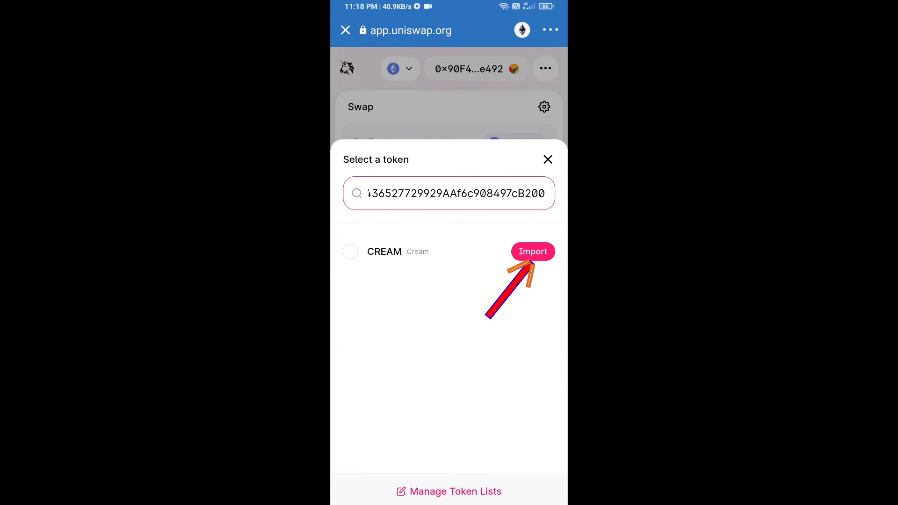
left_click(532, 252)
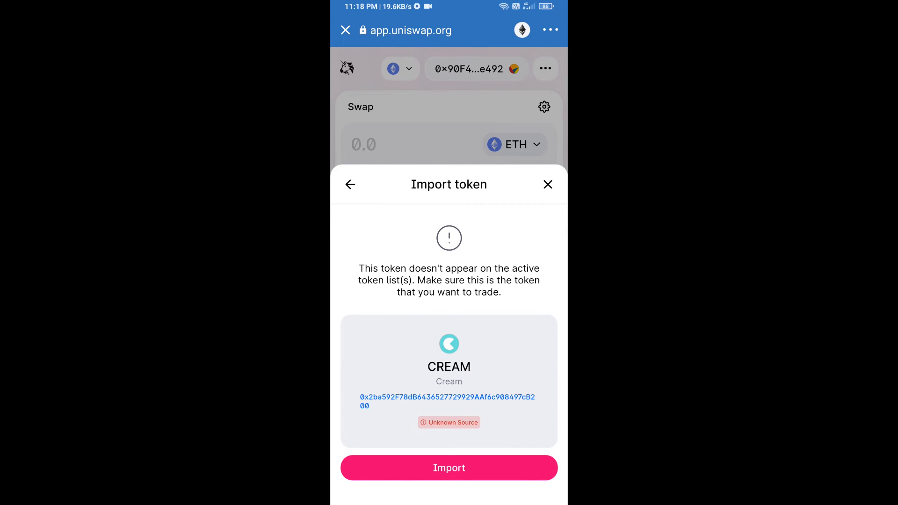
left_click(449, 467)
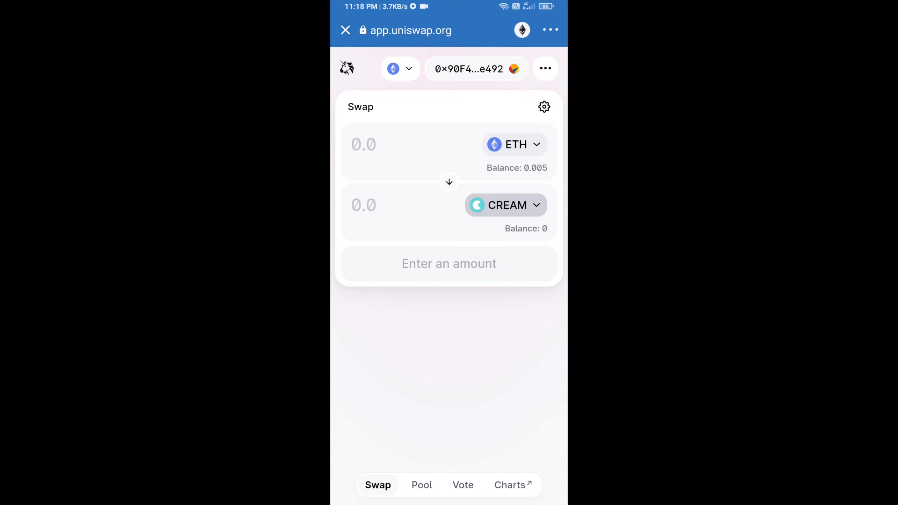
- Set Uniswap's slippage tolerance to 1% in transaction settings
left_click(544, 107)
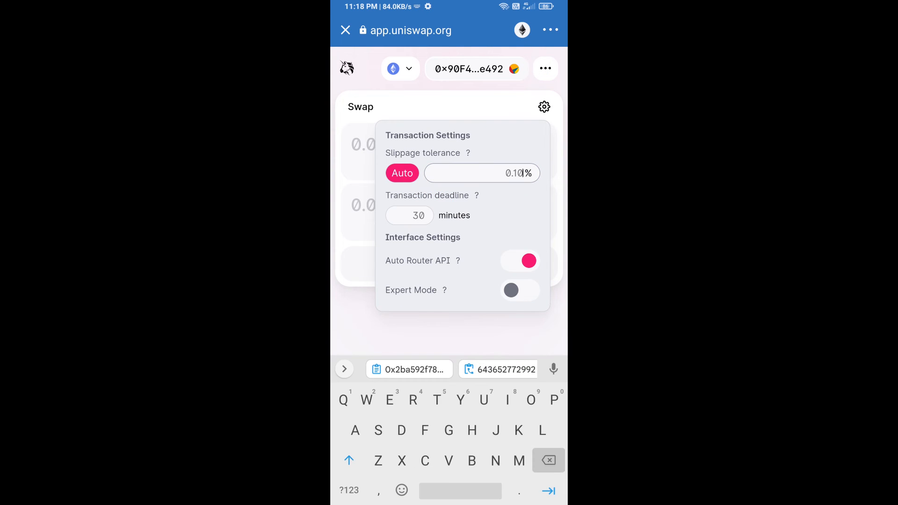
type("1")
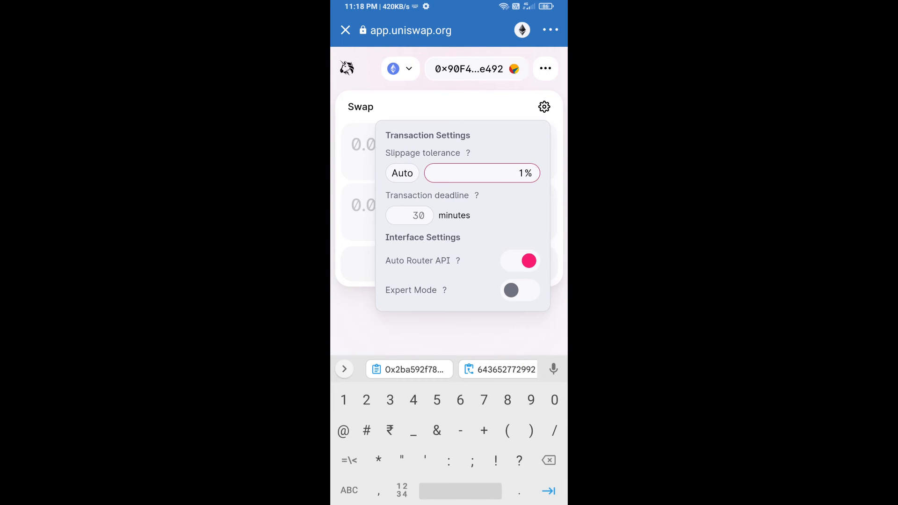
left_click(543, 107)
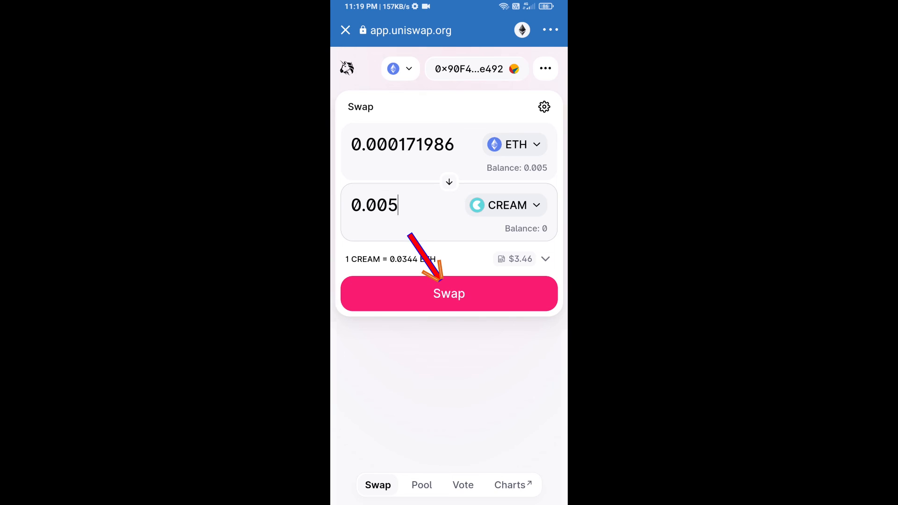
- Review and confirm the swap of about 0.000172 ETH for 0.005 CREAM
left_click(449, 294)
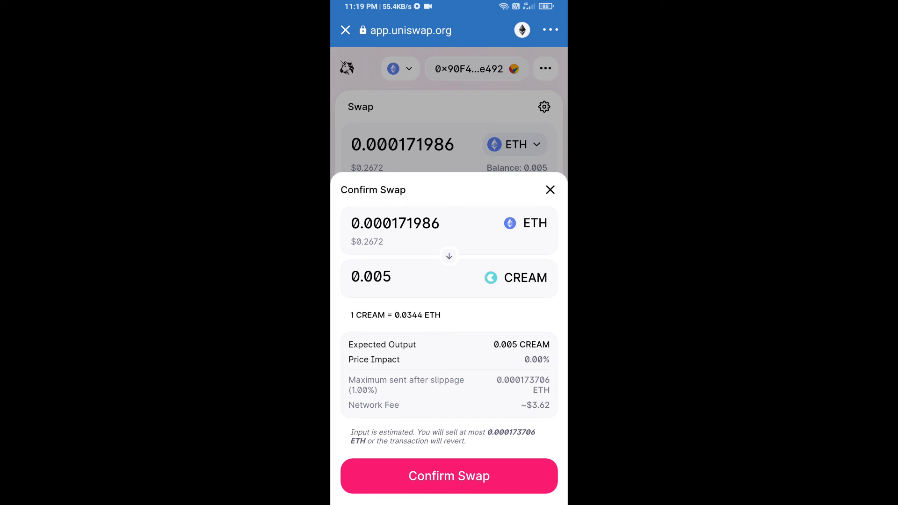
left_click(449, 476)
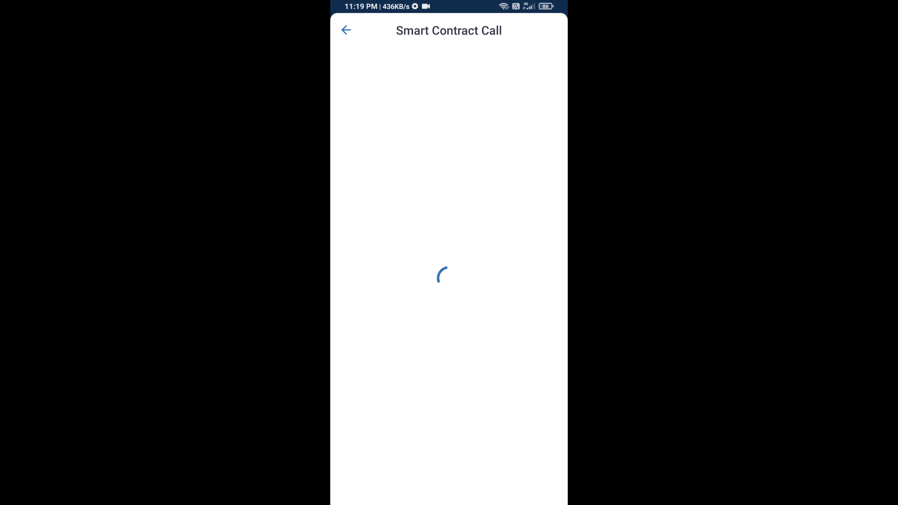